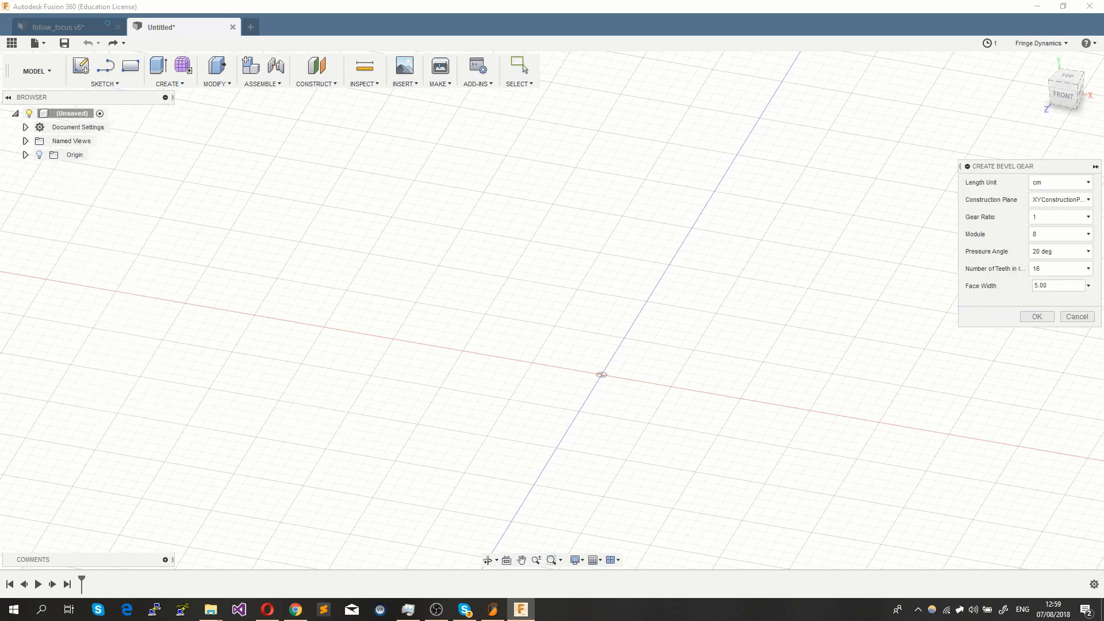
Generate the 16-tooth bevel gear, then switch back to the follow_focus v5 design
{"action": "left_click", "coordinate": [1035, 316]}
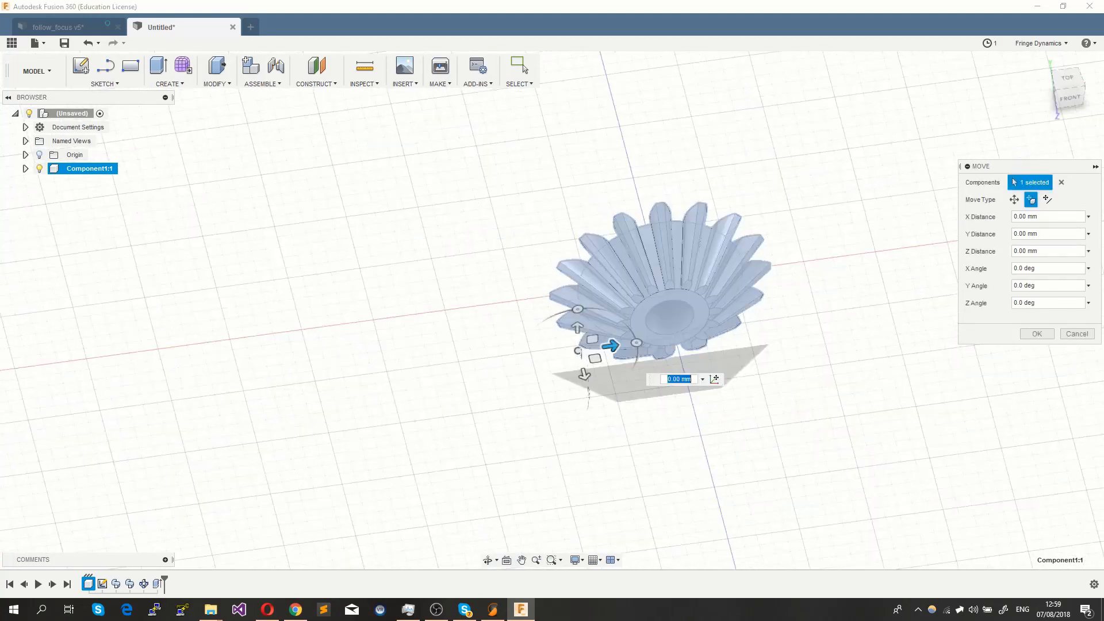
{"action": "left_click", "coordinate": [56, 27]}
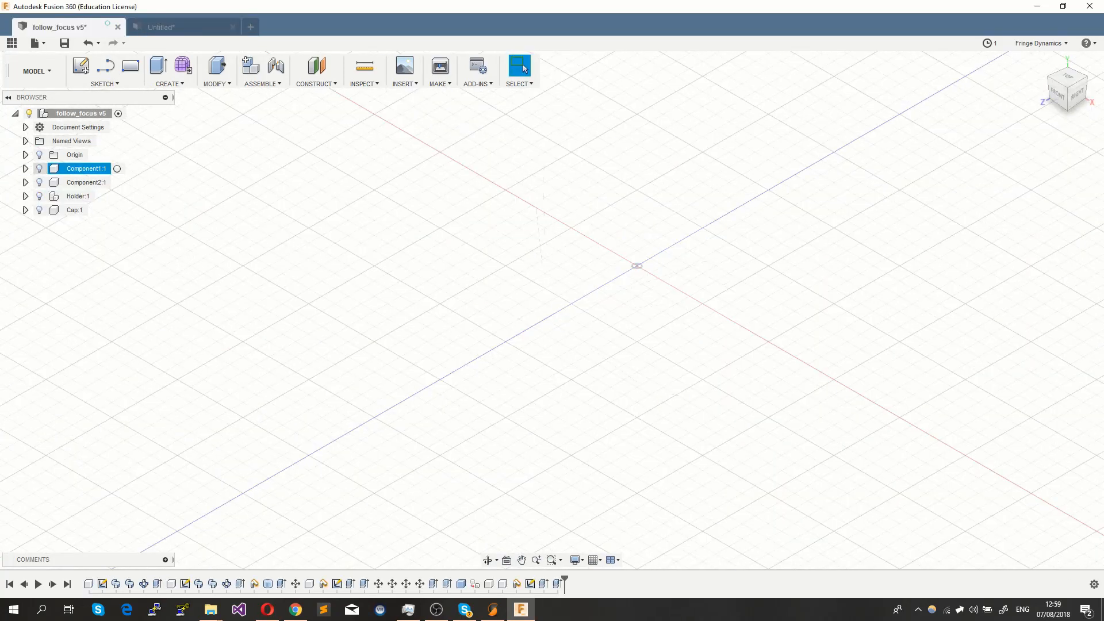